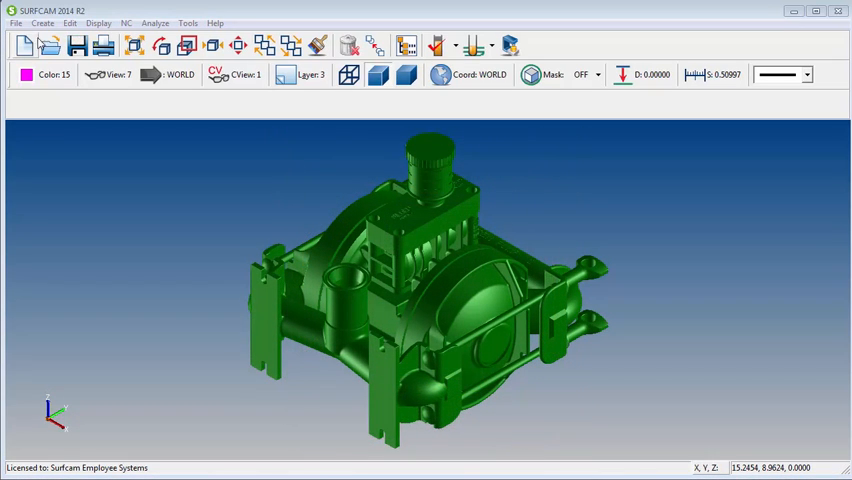
Start a Surface Boundary spline from Create > Spline, with Bounding Box as the type
left_click(42, 22)
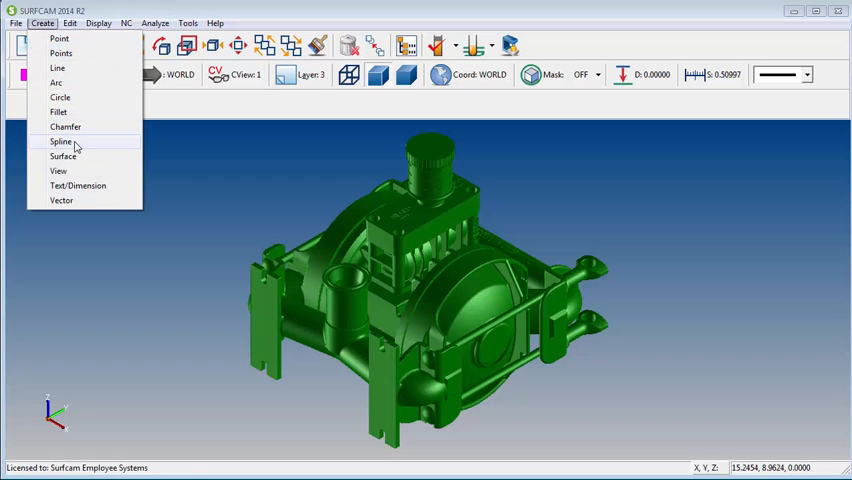
left_click(62, 140)
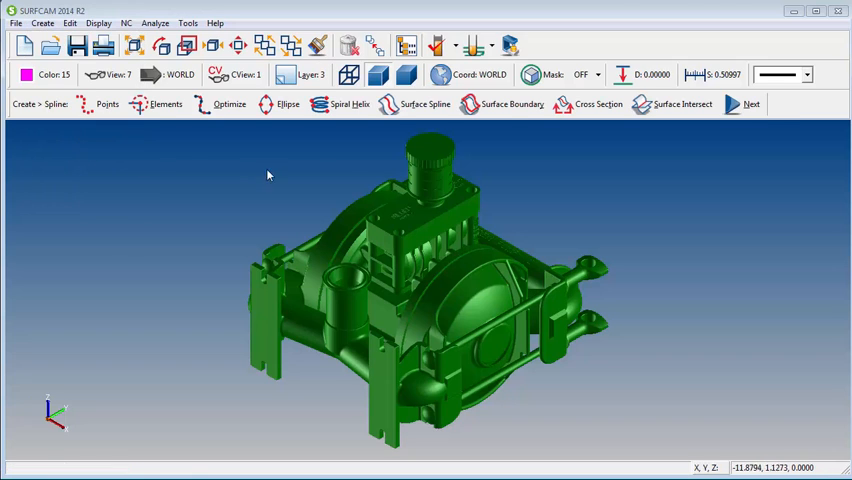
left_click(512, 104)
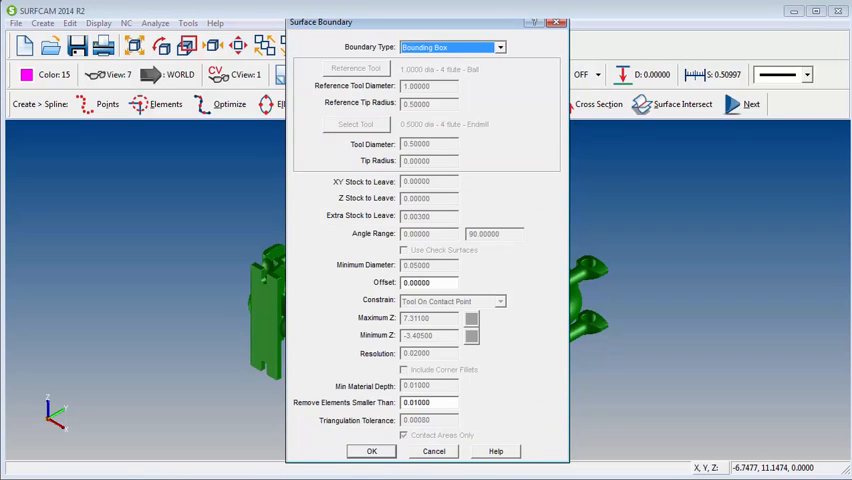
Accept the Bounding Box boundary settings so the part's surfaces can be selected
left_click(372, 452)
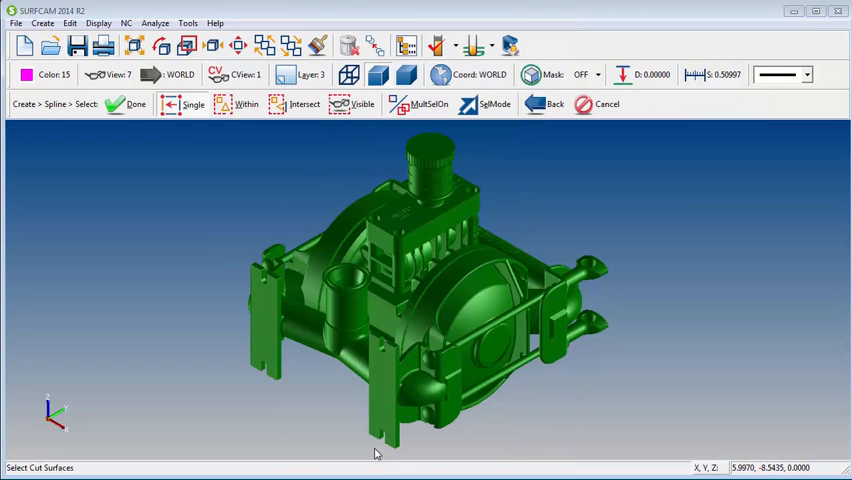
mouse_move(348, 160)
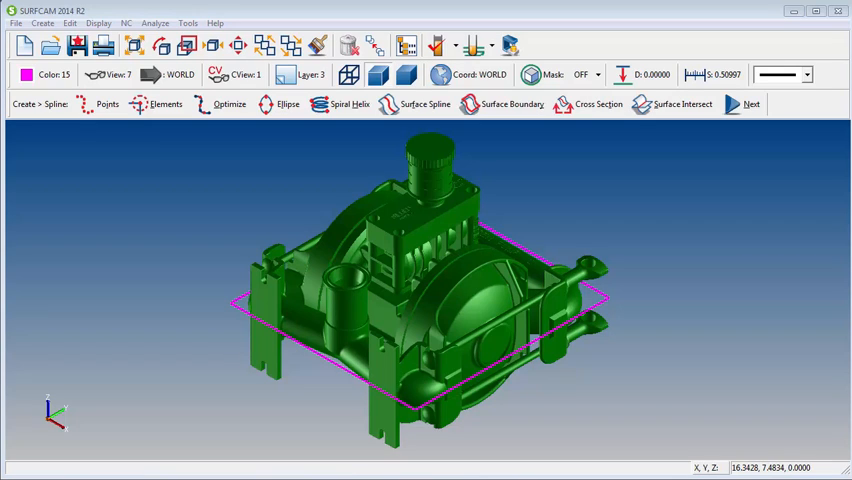
Analyze a bounding-box edge, reading a linear distance of about 10.542, and dismiss the report
left_click(156, 22)
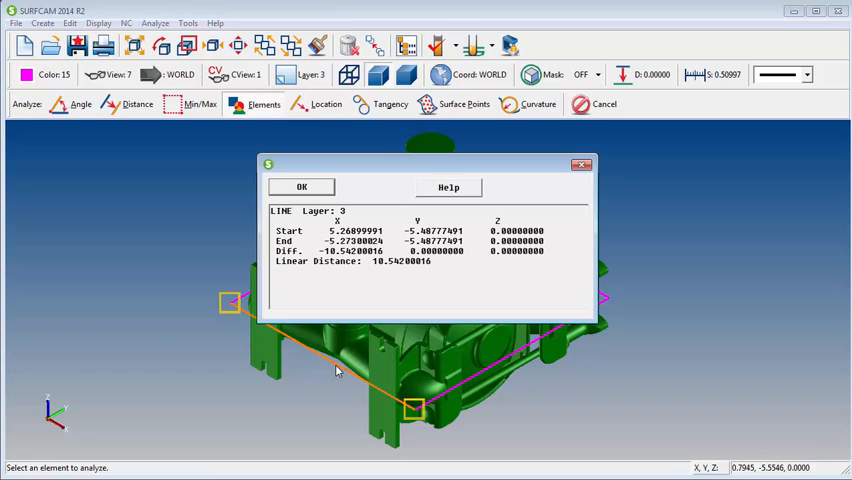
mouse_move(476, 378)
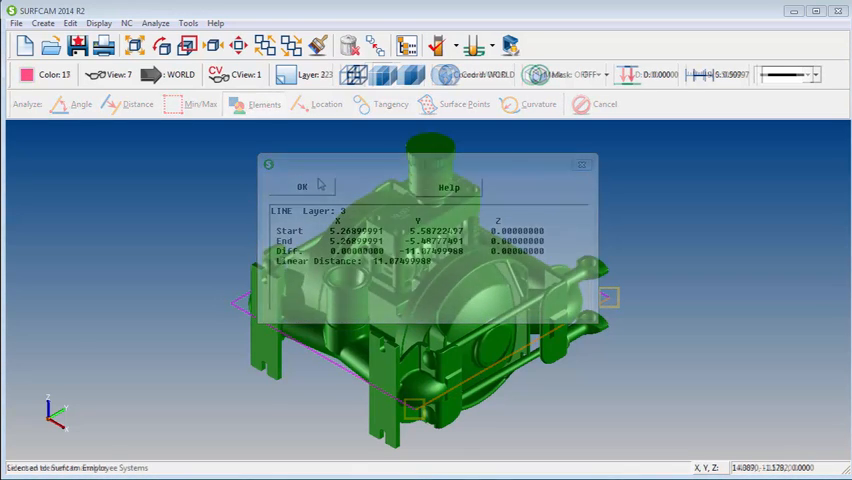
left_click(300, 188)
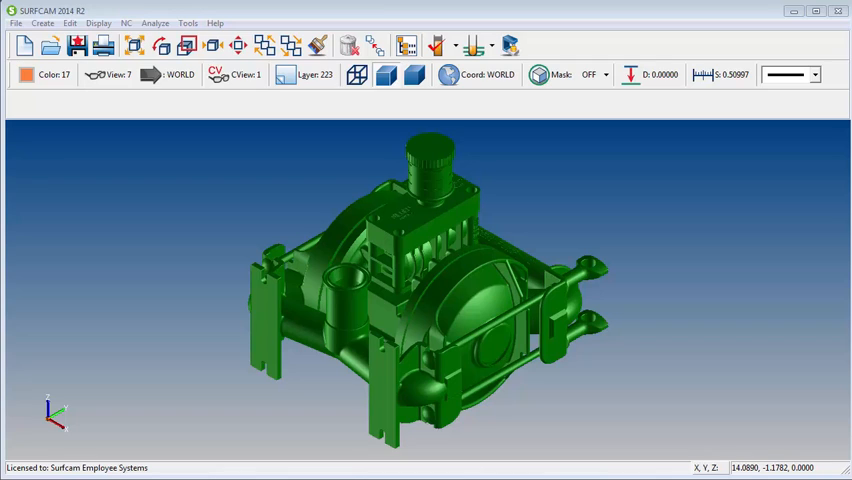
mouse_move(94, 128)
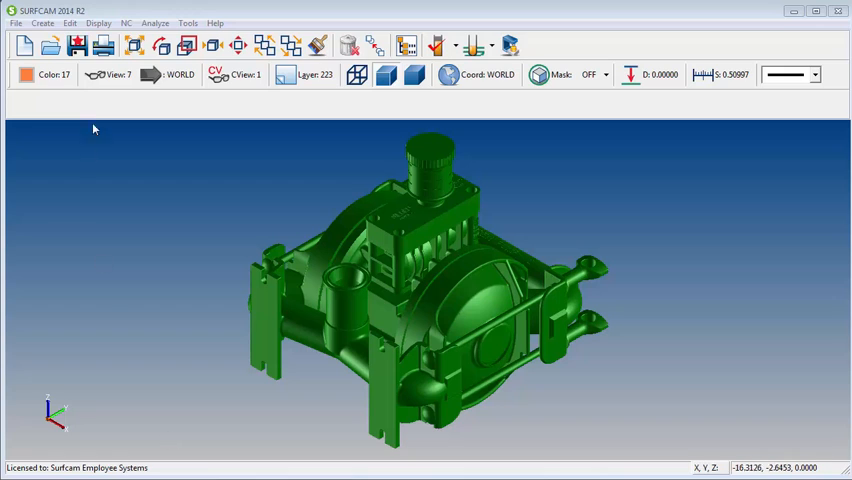
Return to Create > Spline to reach the Surface Boundary settings again
left_click(42, 22)
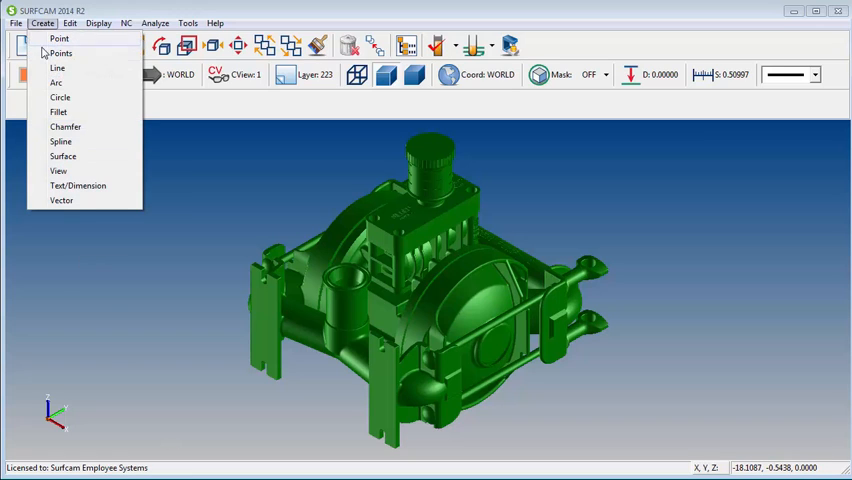
left_click(62, 140)
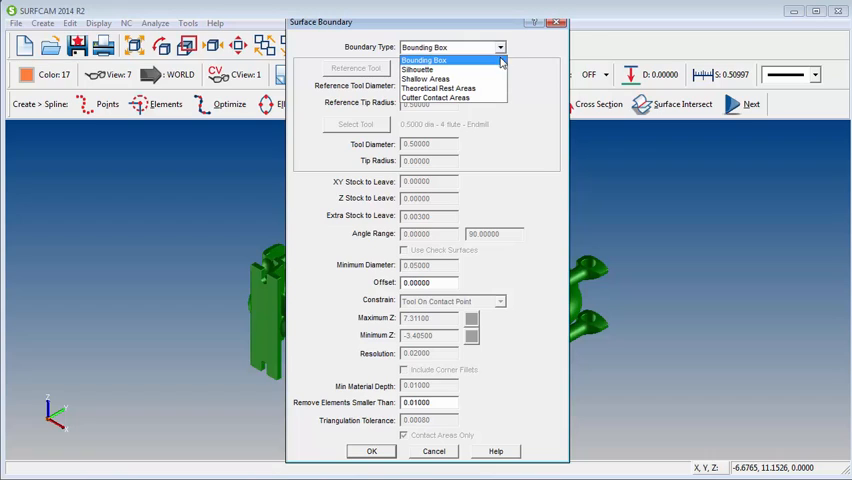
Choose Silhouette boundary with .005 resolution and select all visible surfaces of the casting
left_click(416, 68)
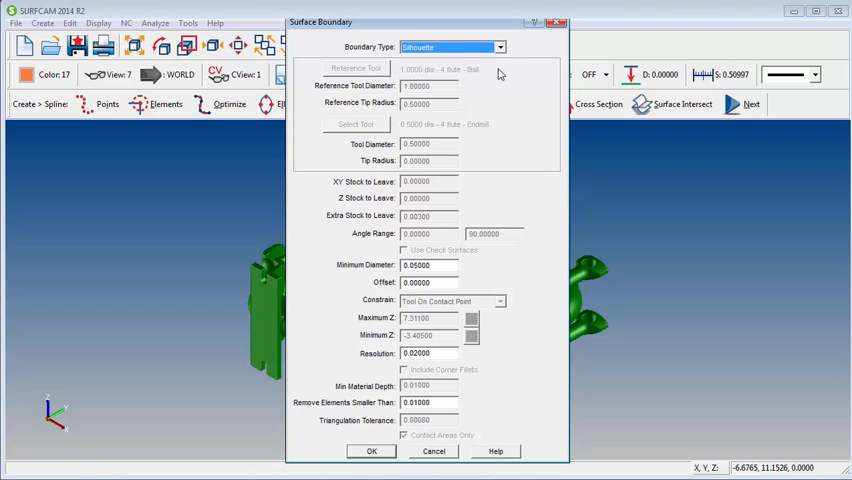
mouse_move(498, 94)
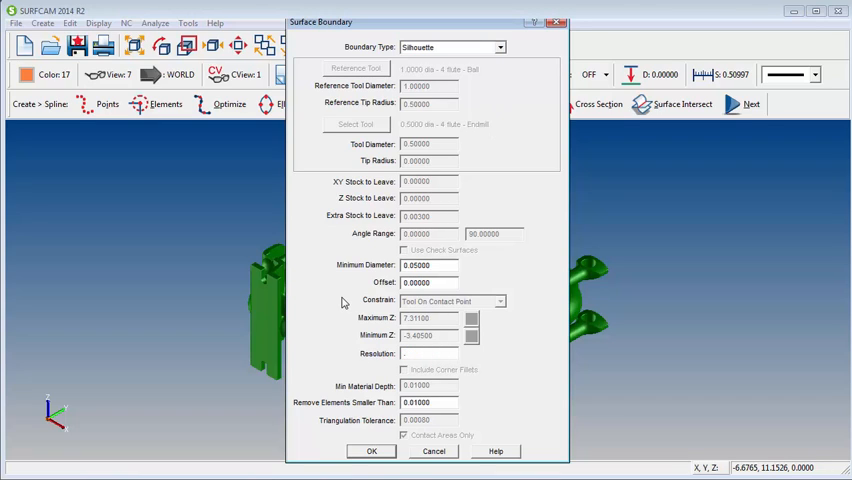
type(".005")
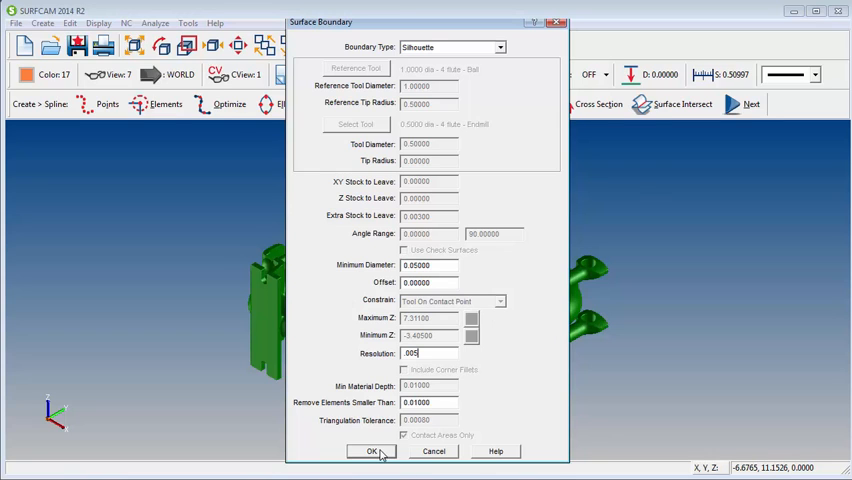
left_click(372, 452)
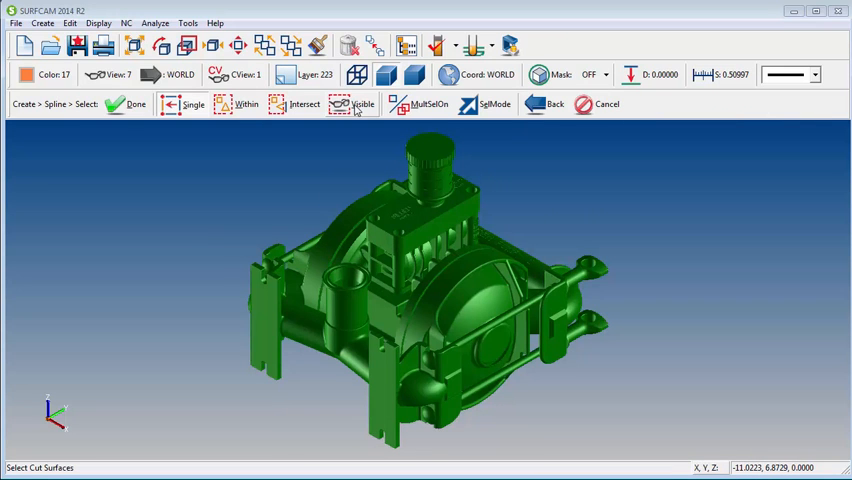
left_click(362, 104)
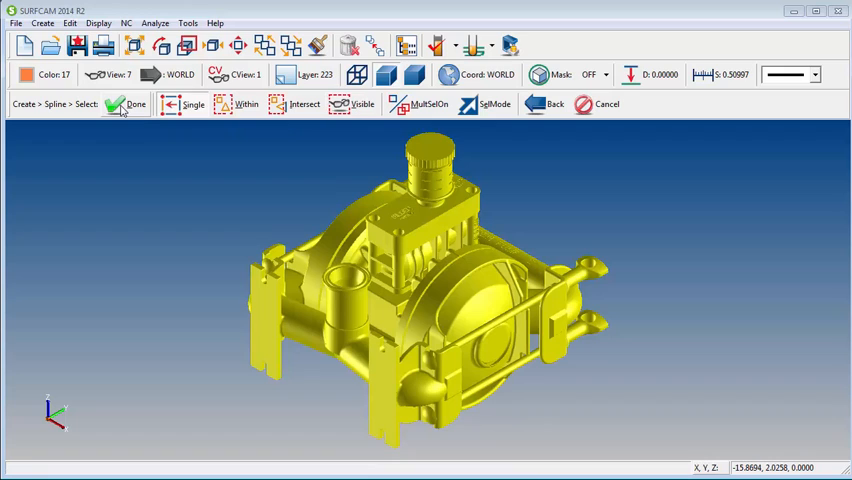